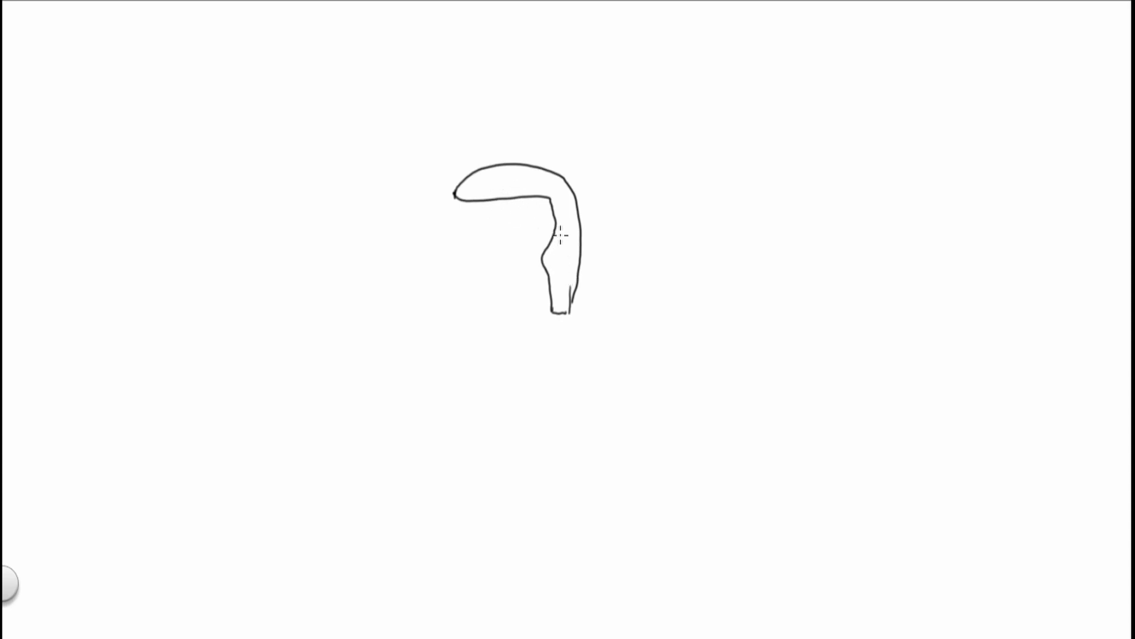
mouse_move(542, 172)
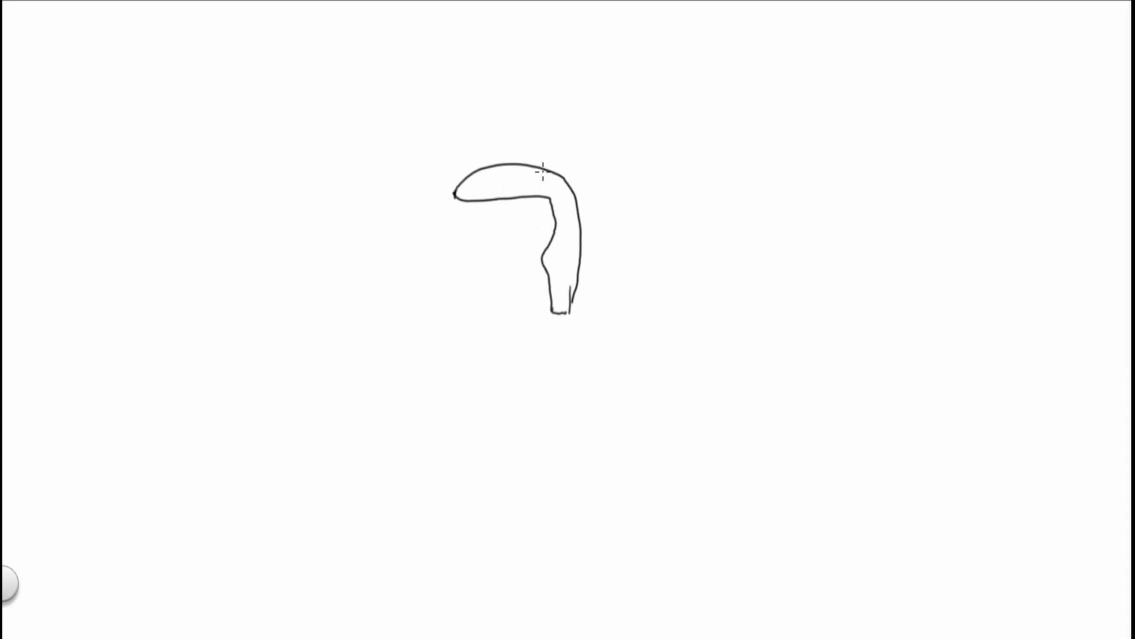
mouse_move(471, 259)
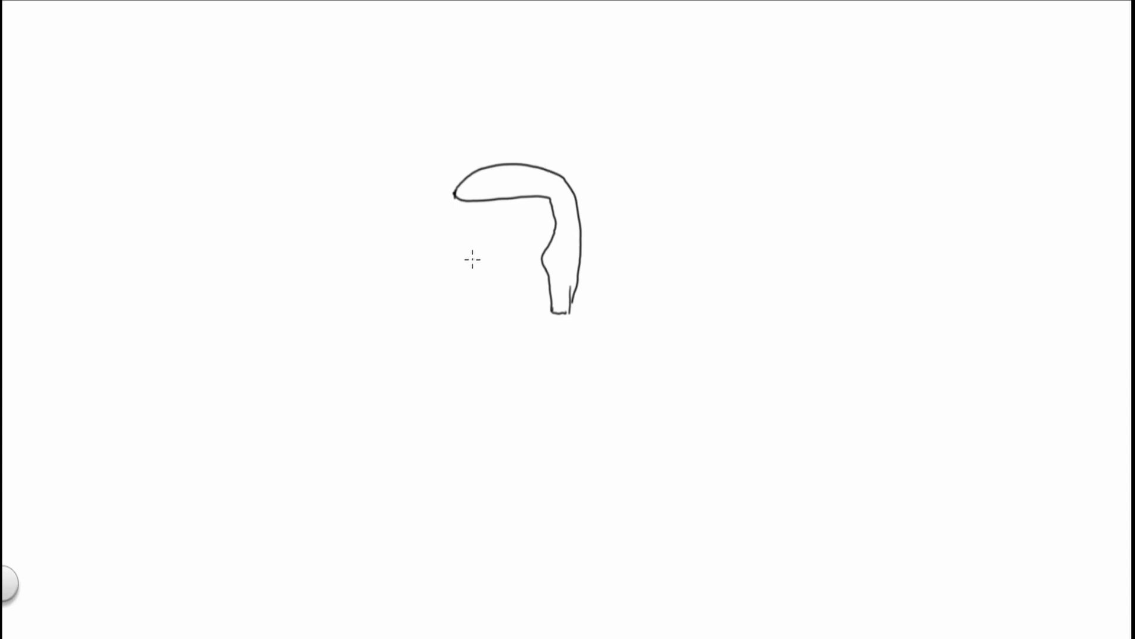
mouse_move(466, 271)
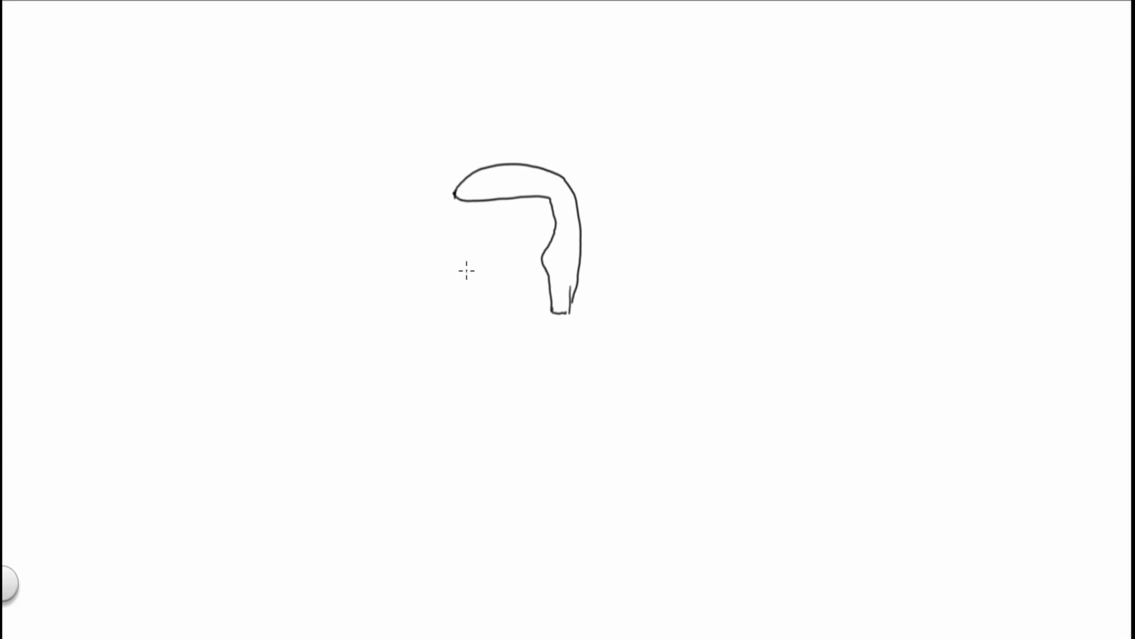
mouse_move(467, 255)
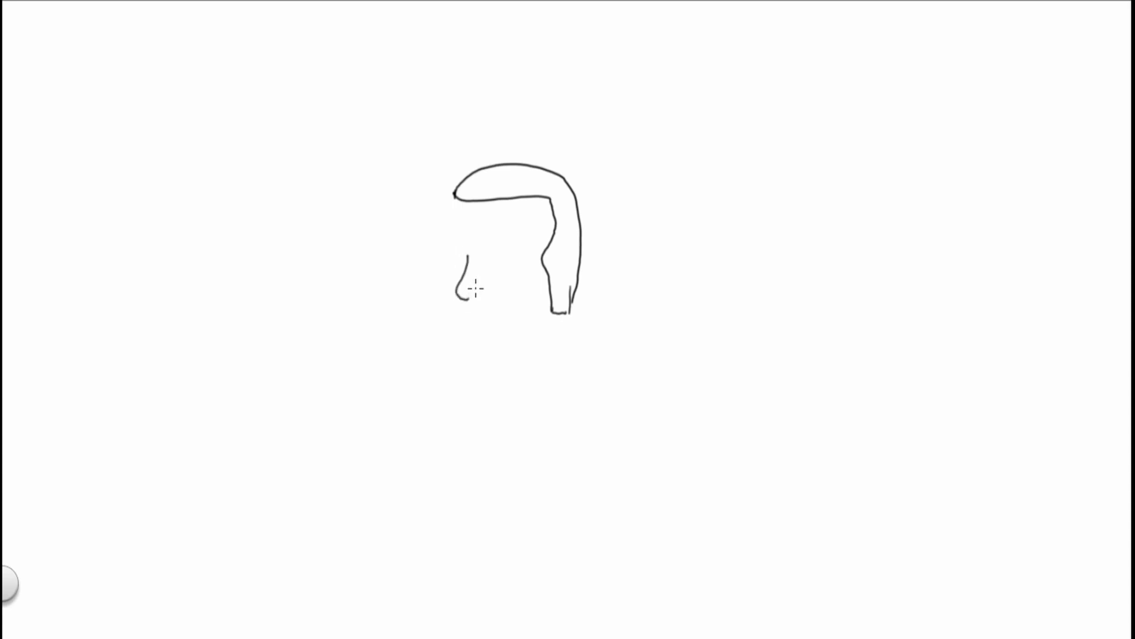
mouse_move(454, 238)
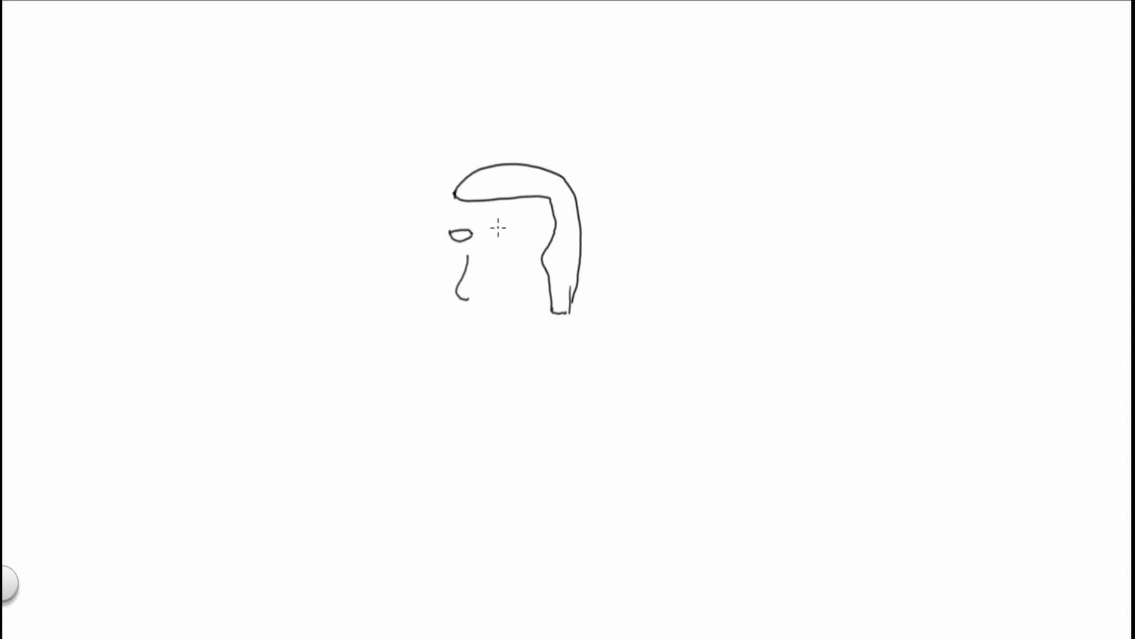
mouse_move(491, 237)
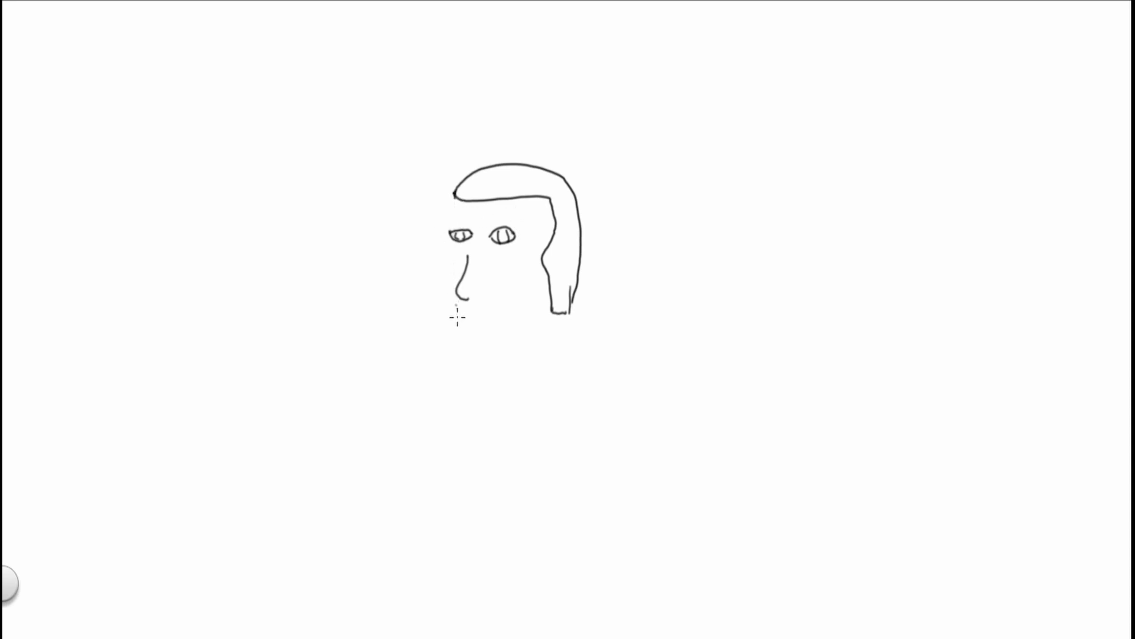
mouse_move(461, 323)
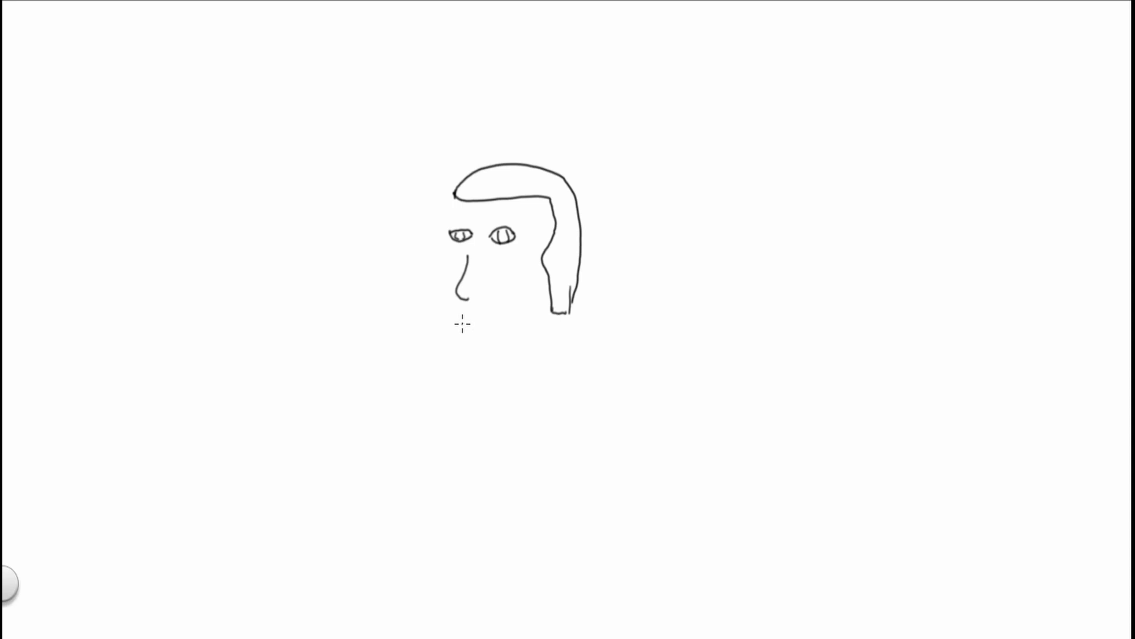